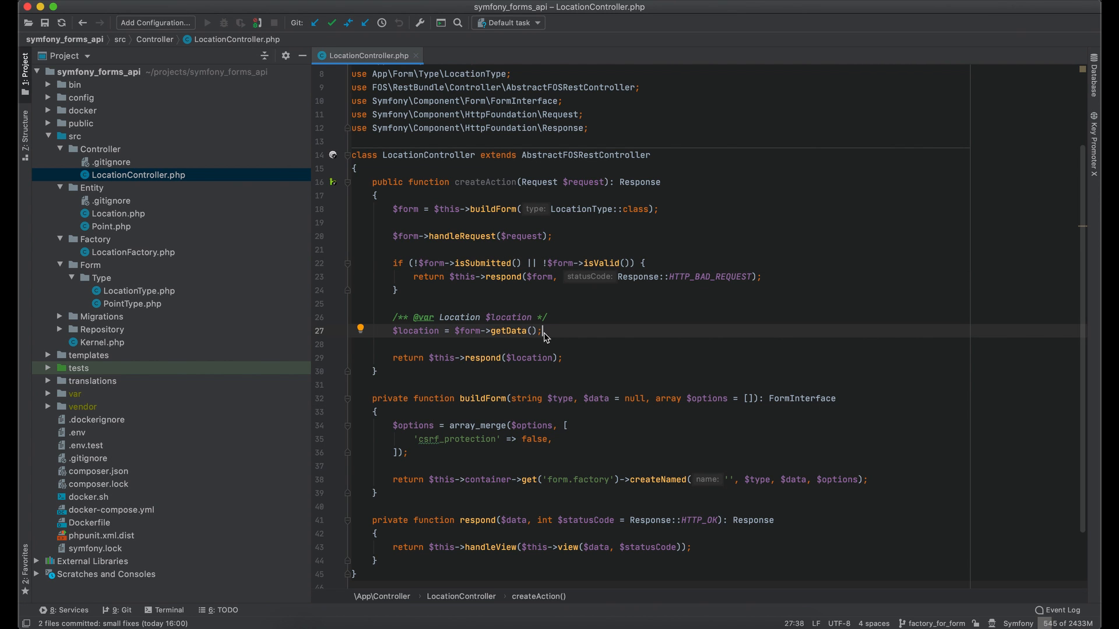
# Review the Point constructor's longitude/latitude and the Location entity's point property.
pyautogui.click(112, 226)
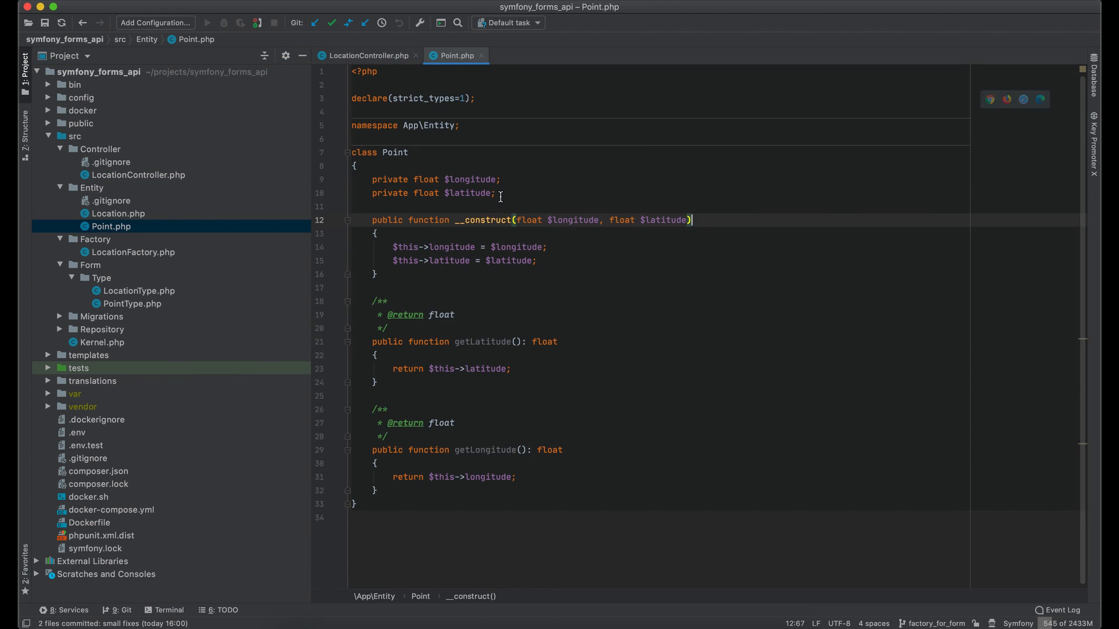
pyautogui.click(497, 193)
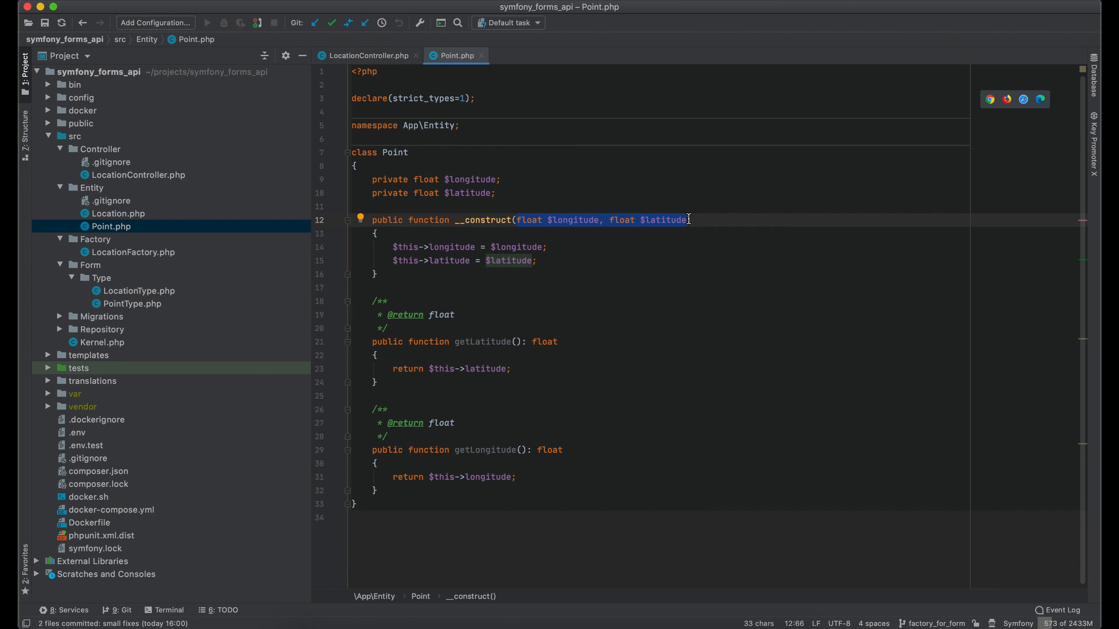
pyautogui.click(118, 214)
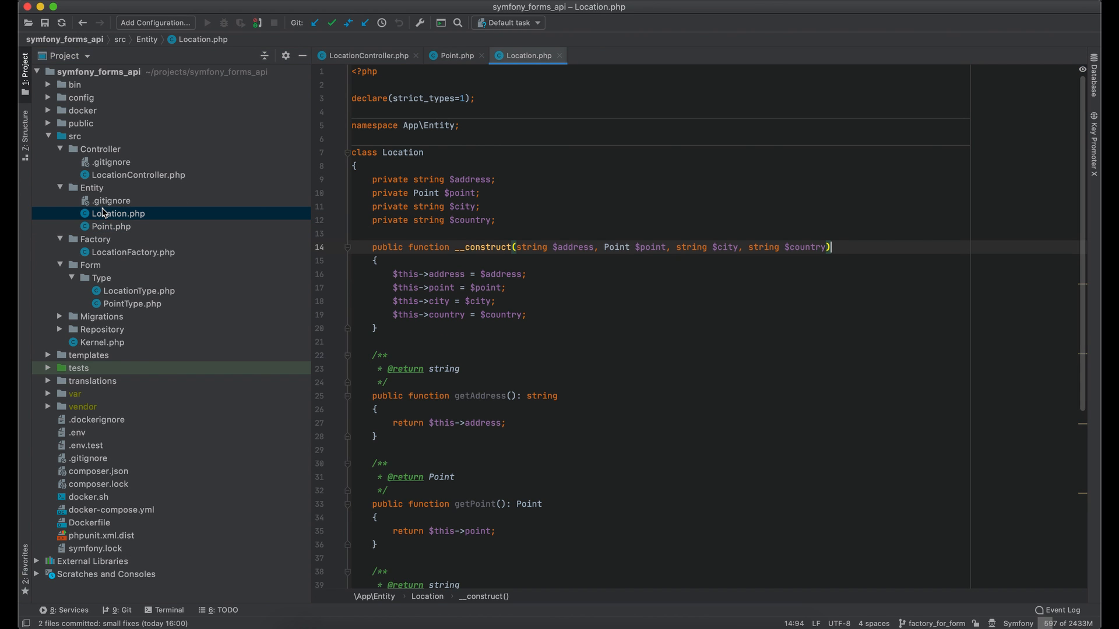
pyautogui.click(483, 192)
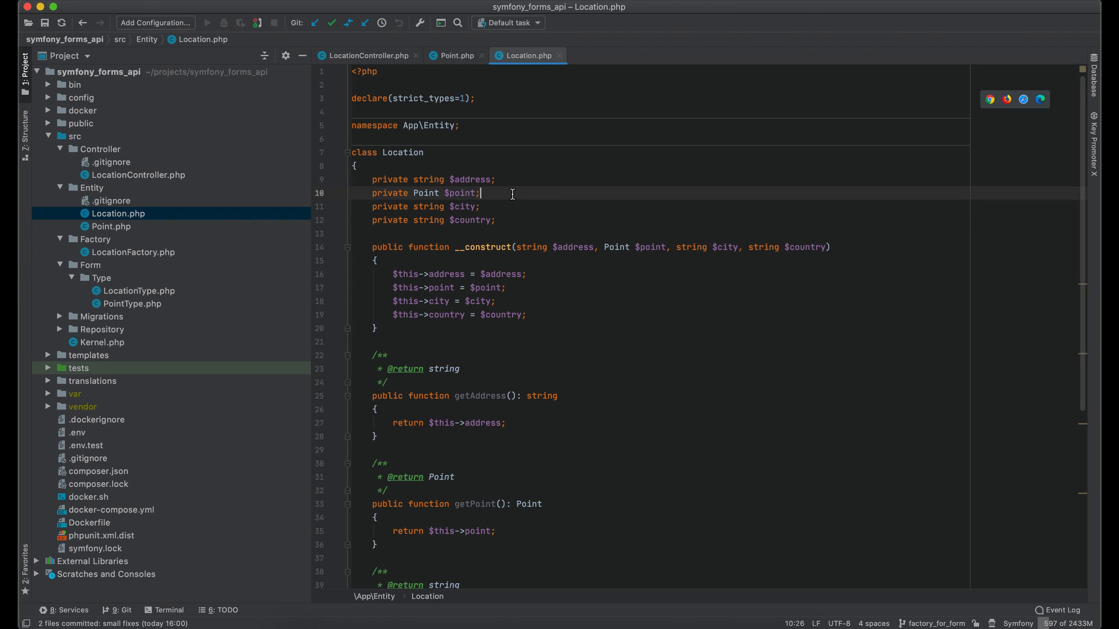
pyautogui.click(513, 220)
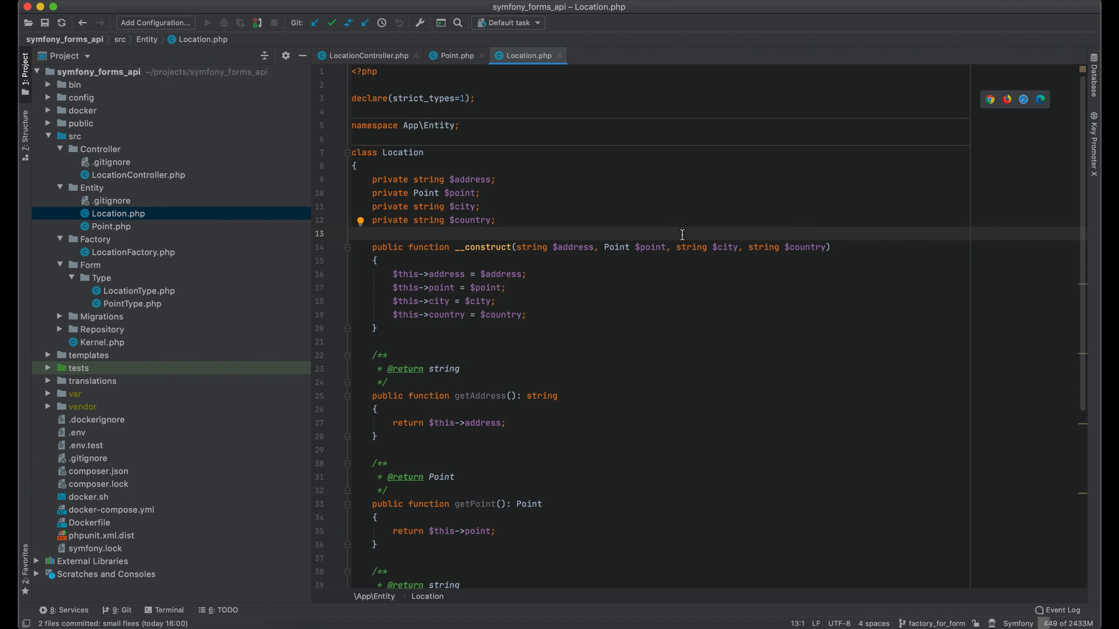
# Review LocationFactory's createNew method and the PointType and LocationType form classes.
pyautogui.click(131, 252)
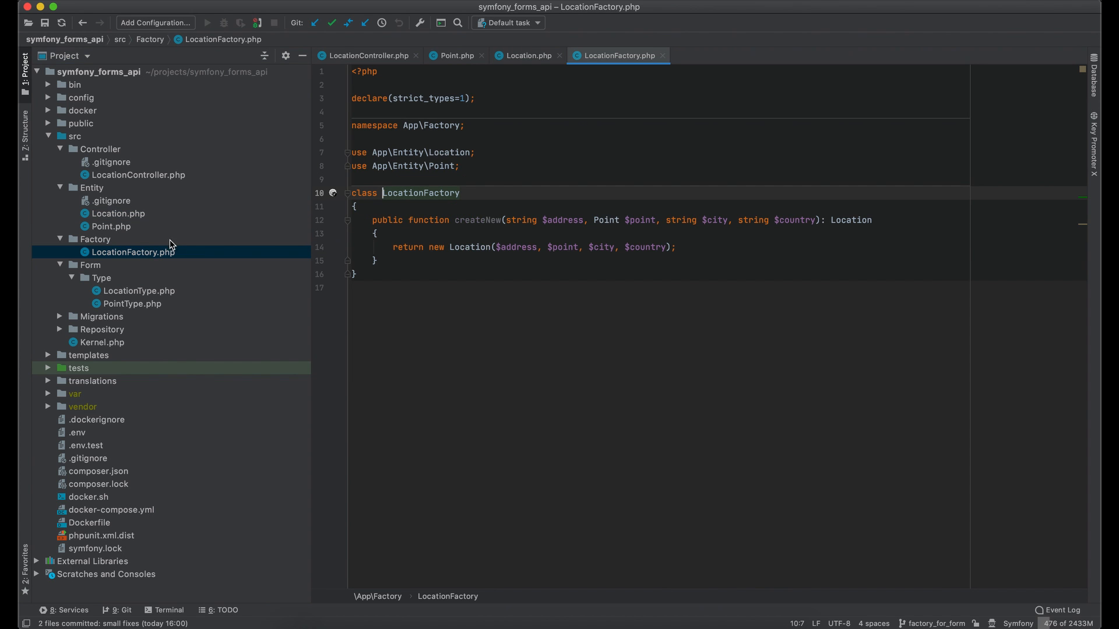
pyautogui.click(448, 233)
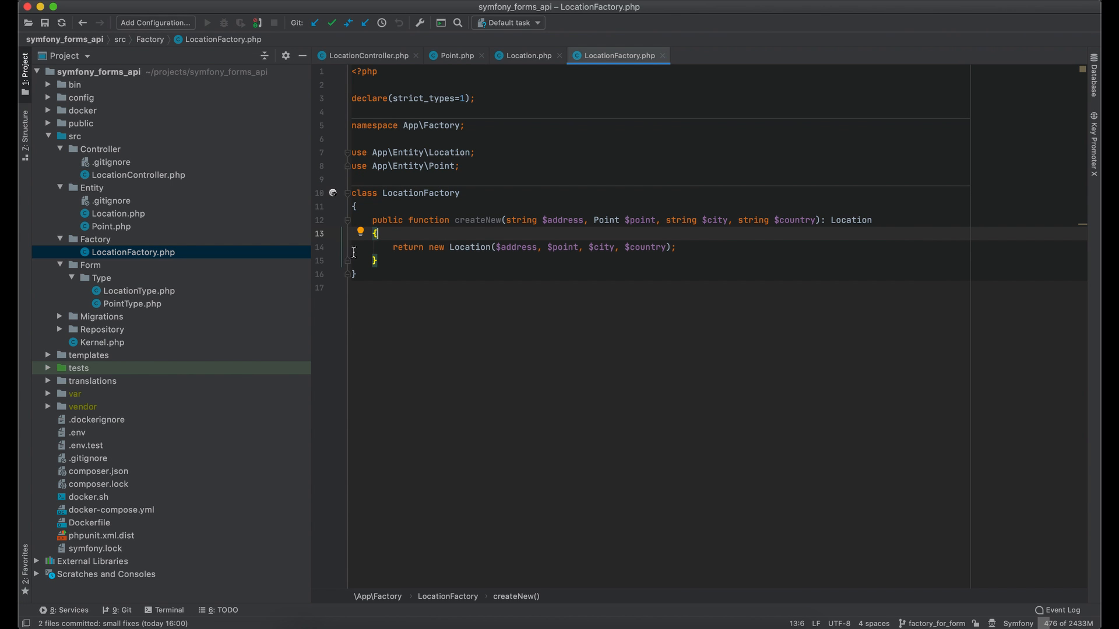
pyautogui.click(133, 303)
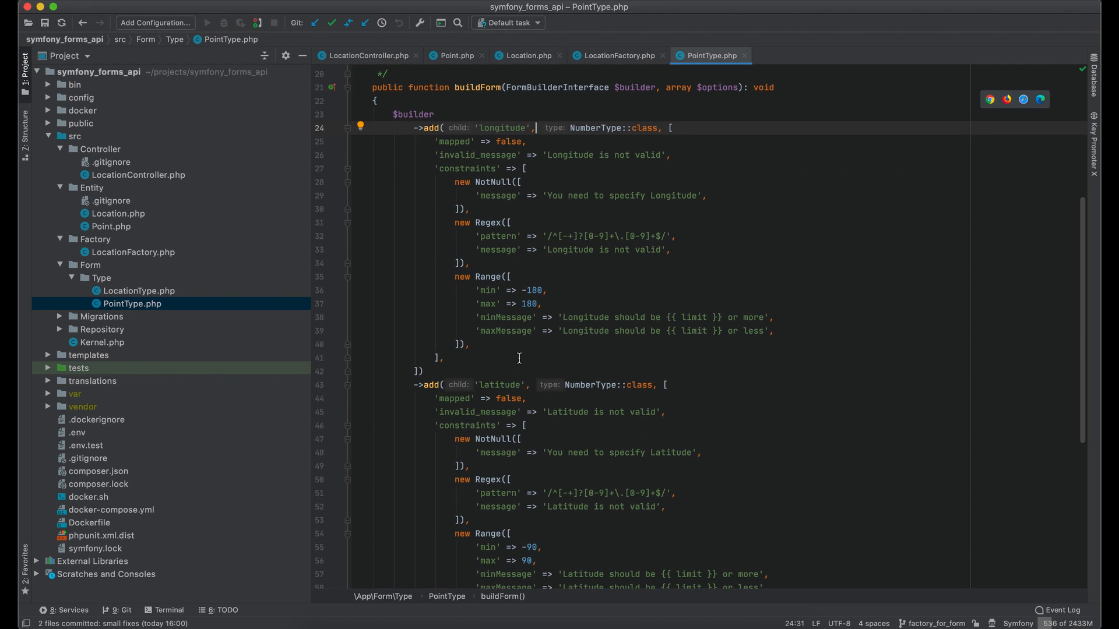
pyautogui.scroll(-3)
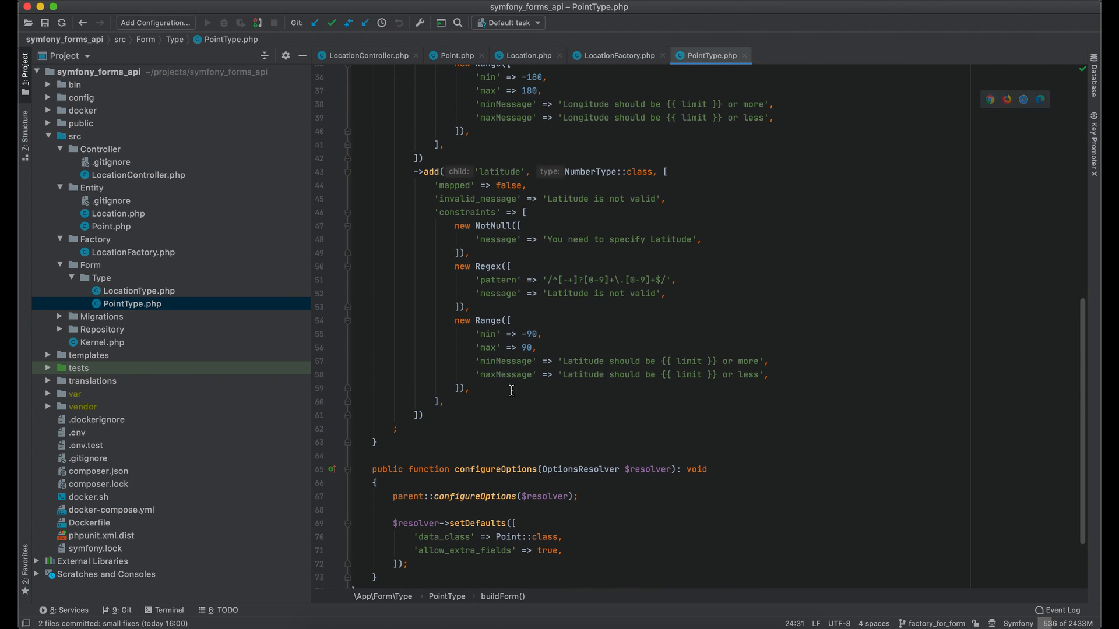
pyautogui.click(132, 290)
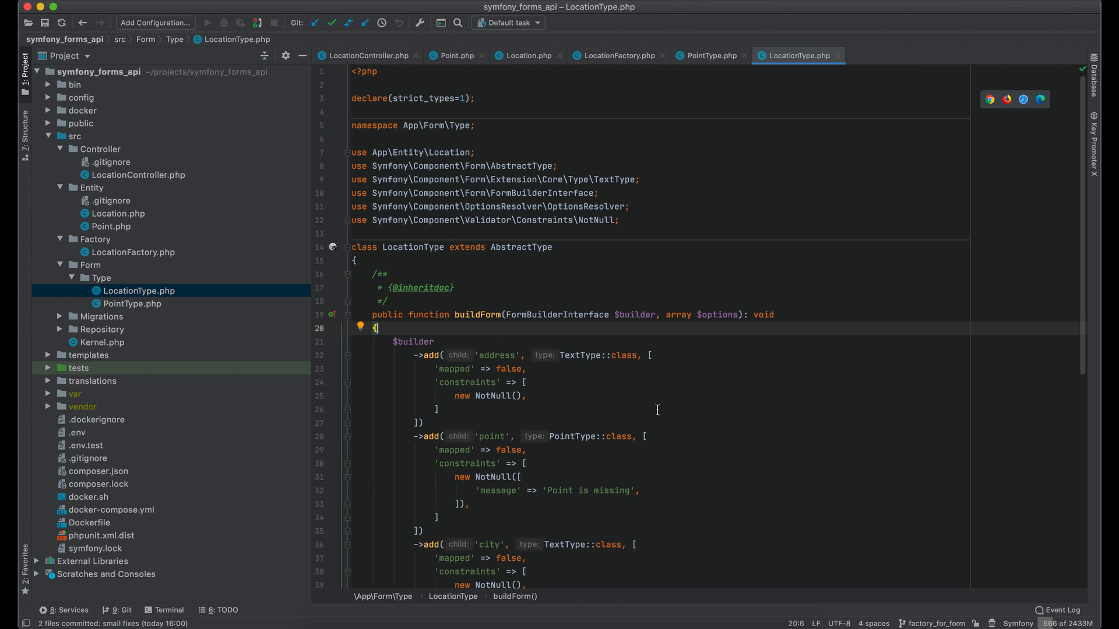
pyautogui.scroll(-3)
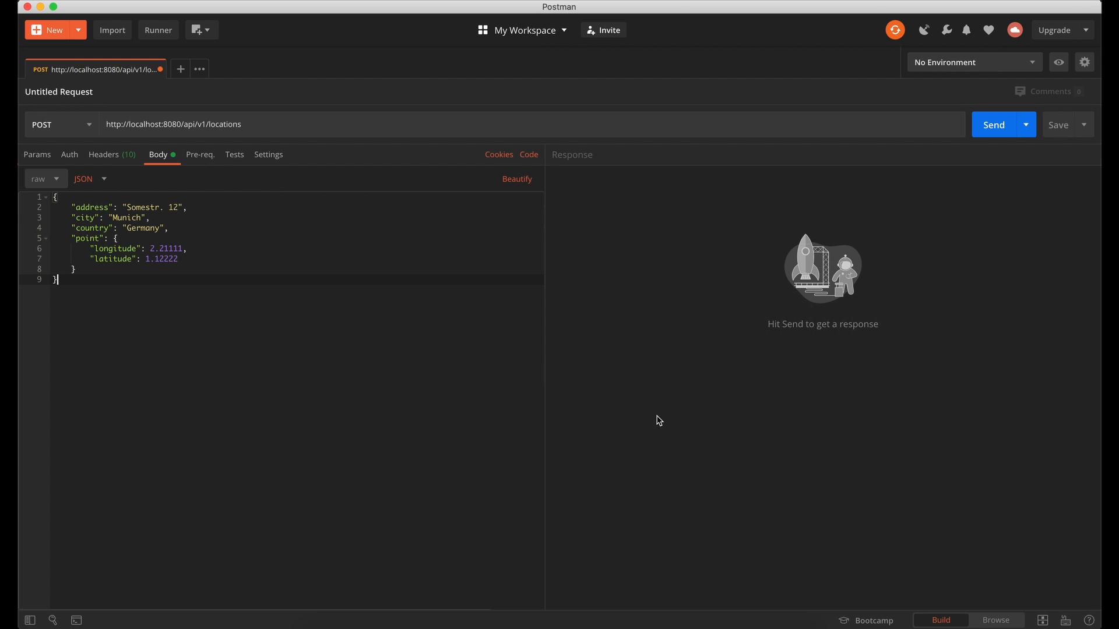
pyautogui.click(992, 124)
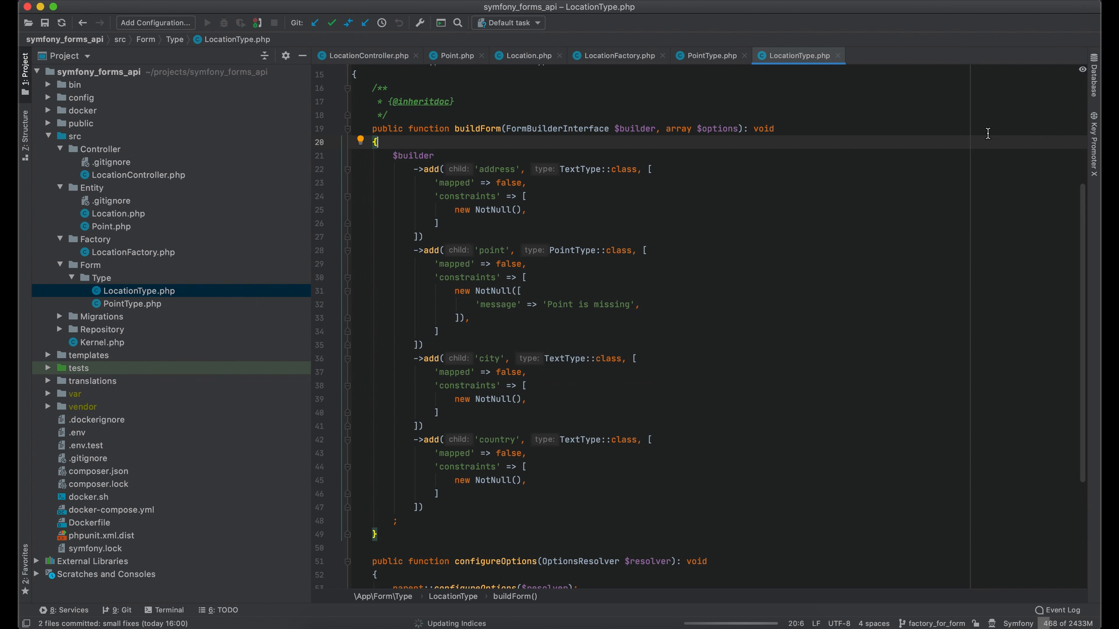
# Close all editor tabs except PointType.php and begin an 'empty_data' default.
pyautogui.rightClick(795, 55)
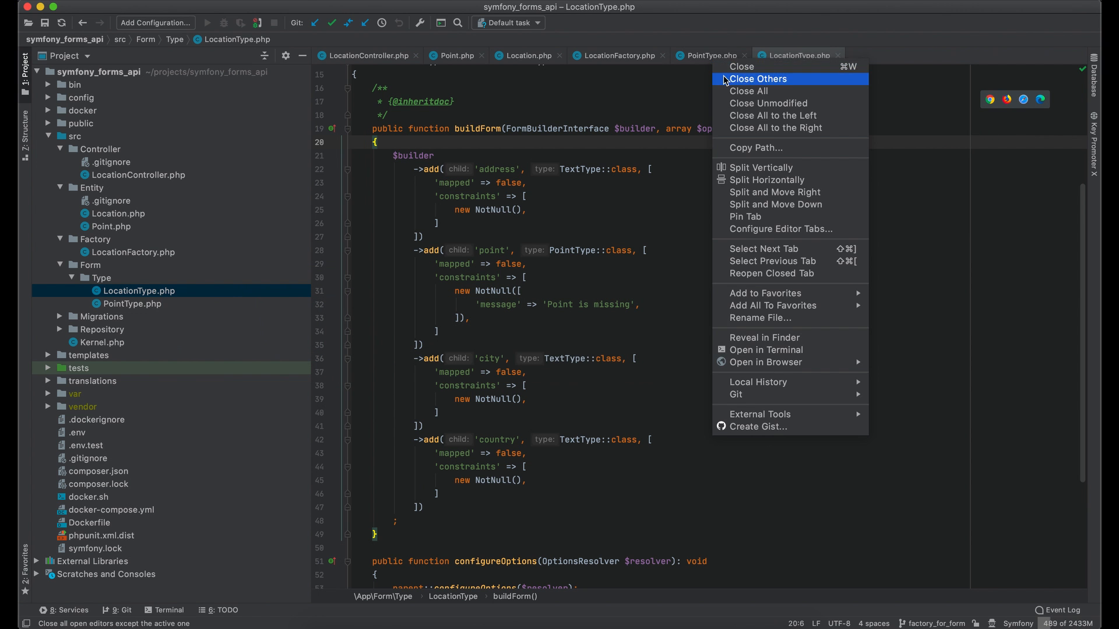
pyautogui.click(759, 79)
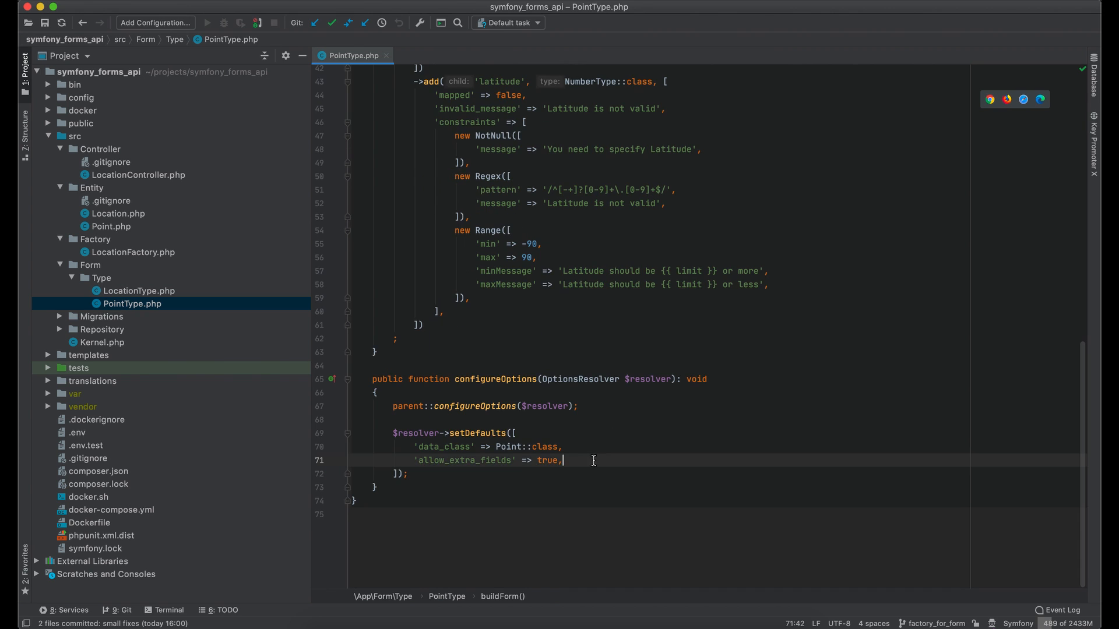
pyautogui.write("'empty_data' =>")
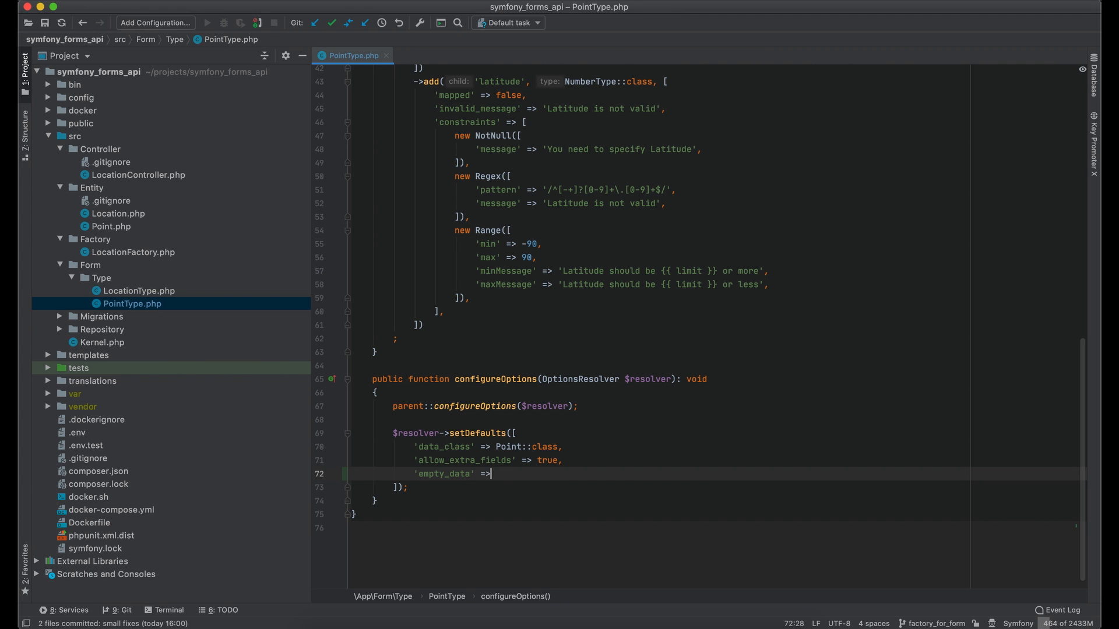
# Write the empty_data closure reading longitude and latitude, returning null if either is missing.
pyautogui.write('function() {')
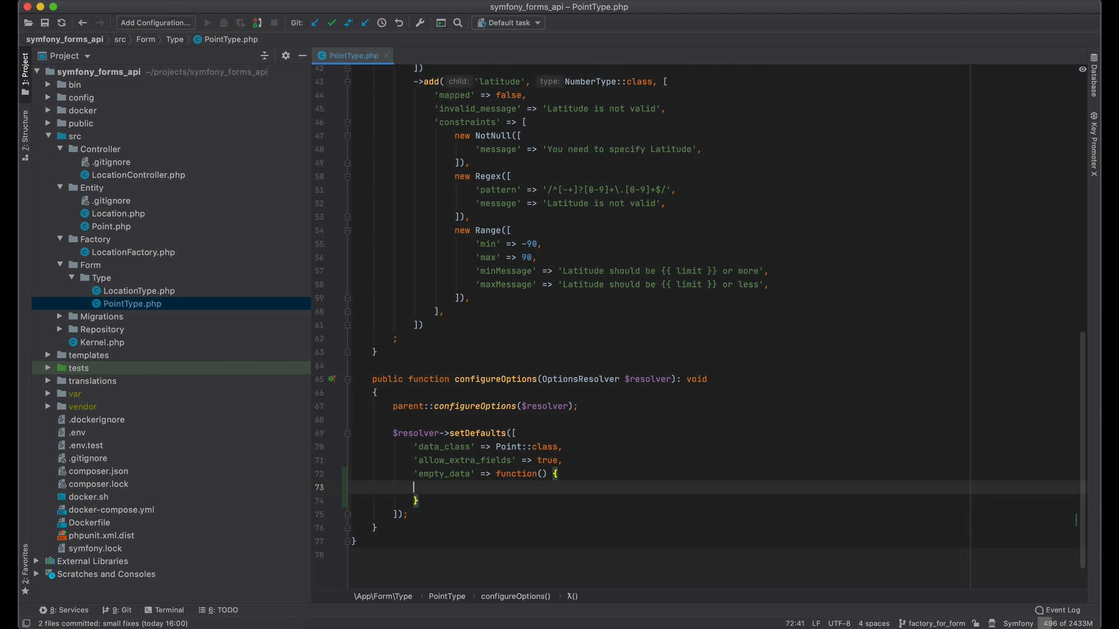
pyautogui.write('FormInterface')
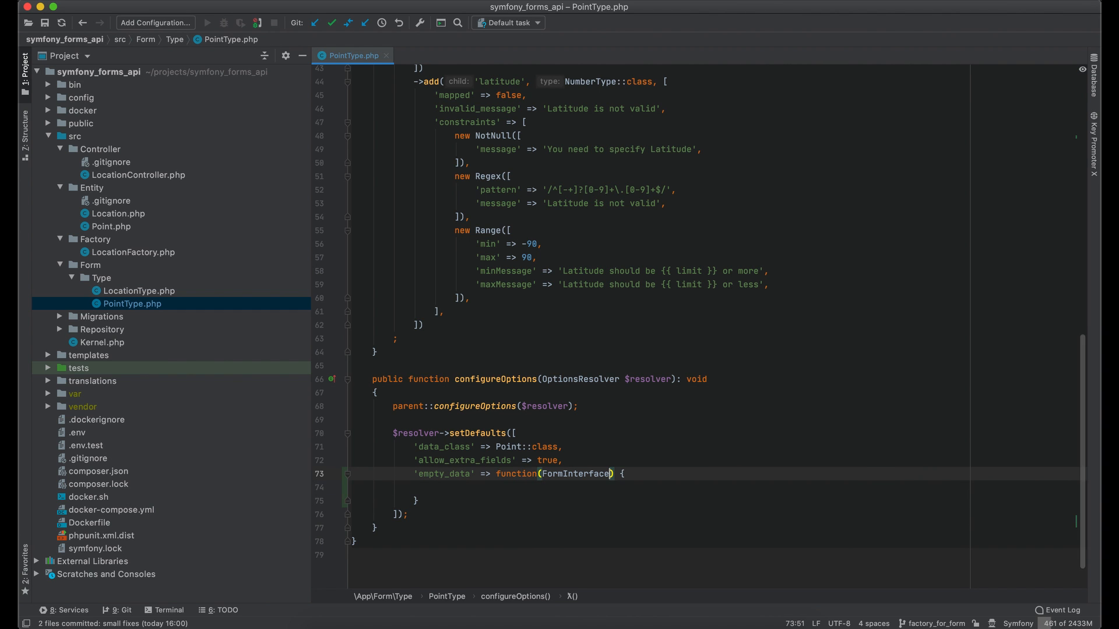
pyautogui.write('$form')
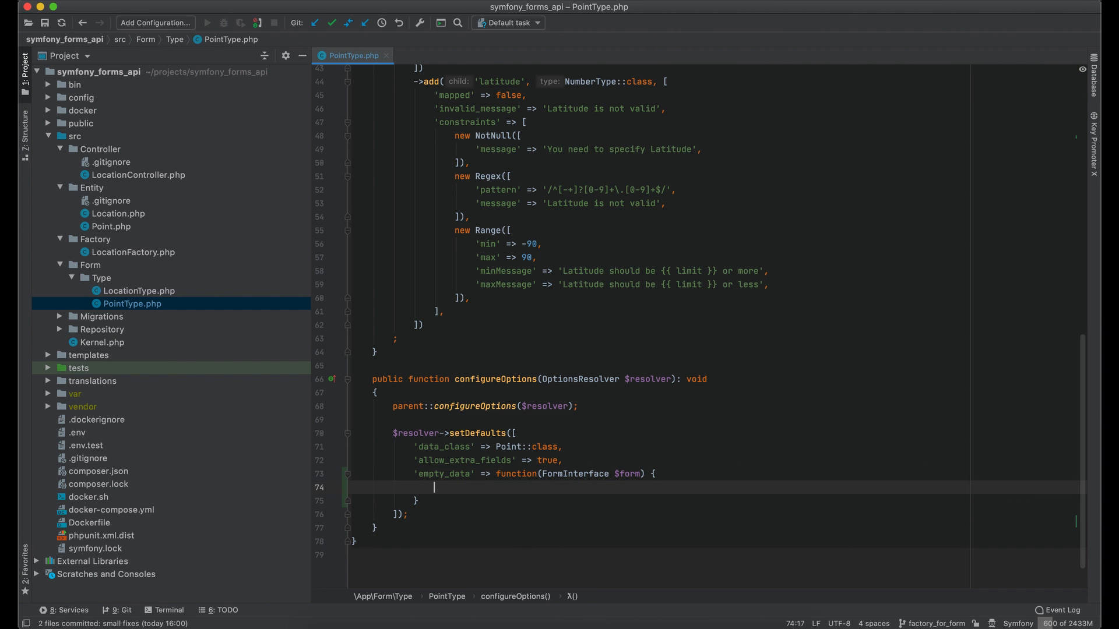
pyautogui.write("$longitude = $form->get('longitud'")
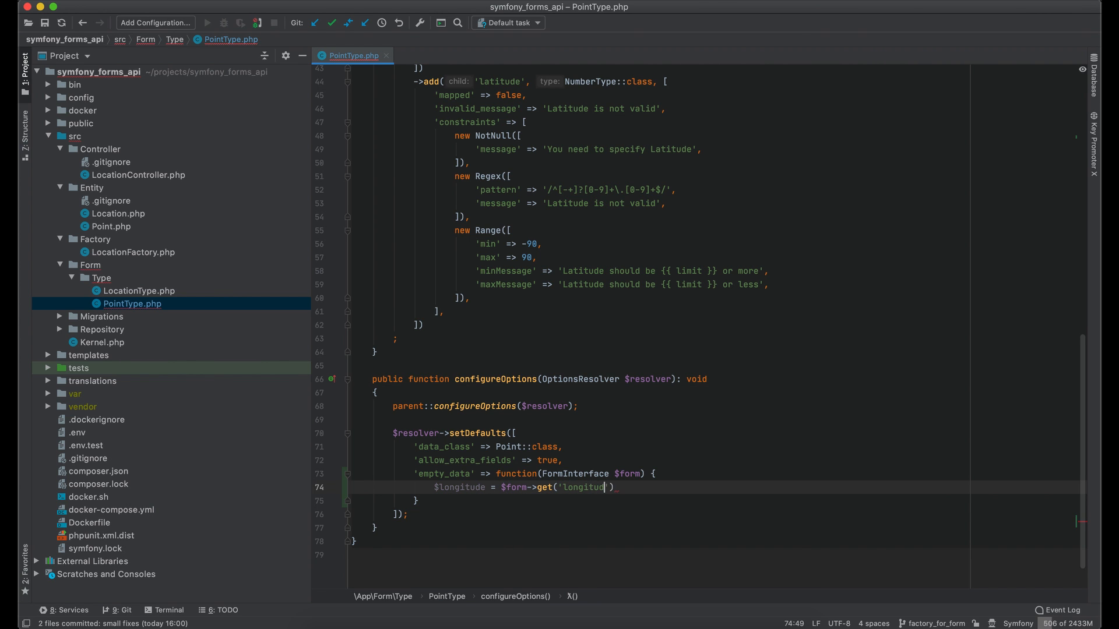
pyautogui.write('->getData();')
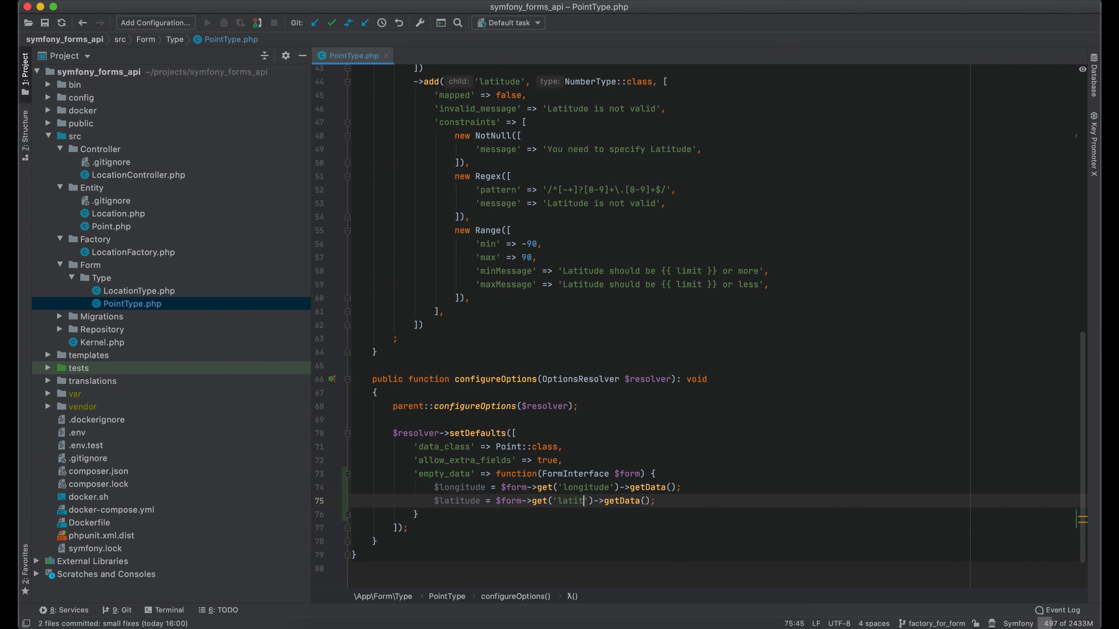
pyautogui.write('if (!$longitude || !$latitude) {')
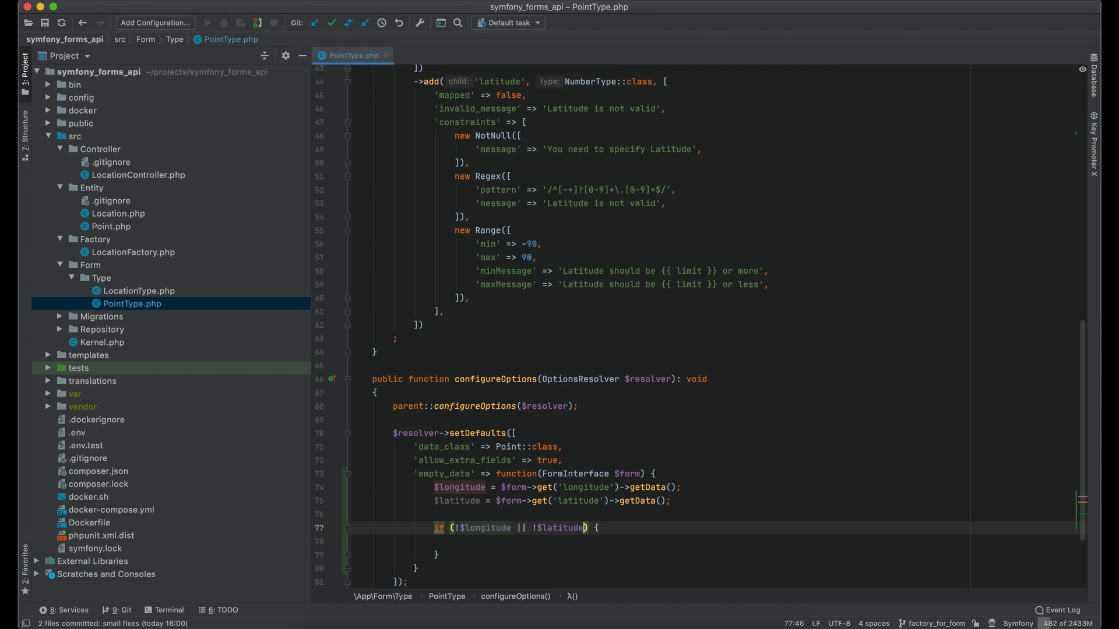
pyautogui.write('return null;')
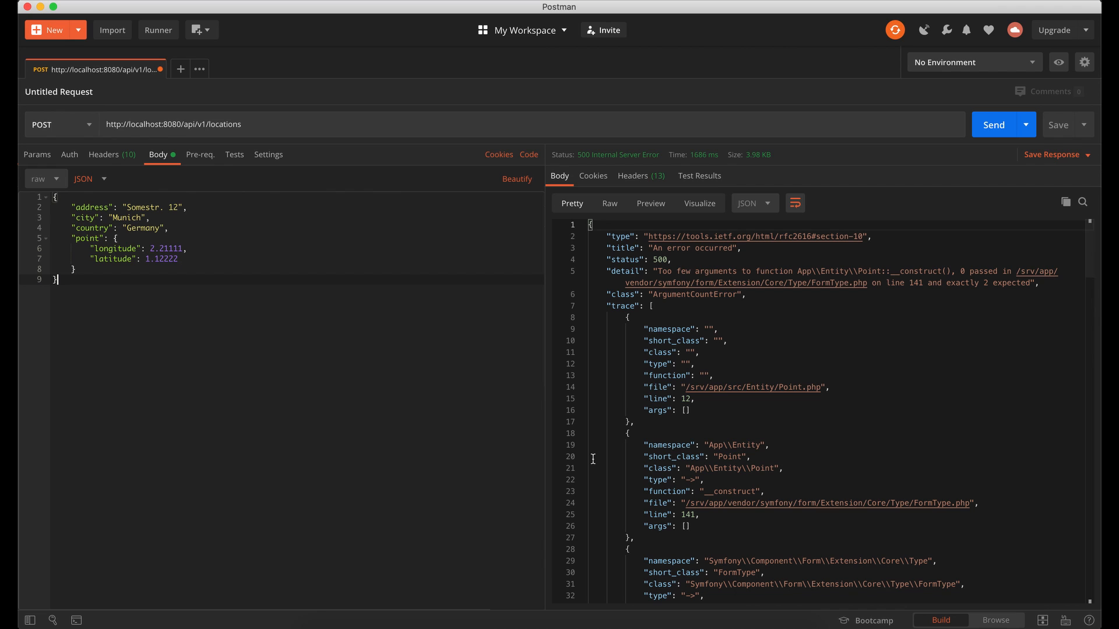
# Send the /api/v1/locations POST in Postman, getting the 500 ArgumentCountError.
pyautogui.click(993, 124)
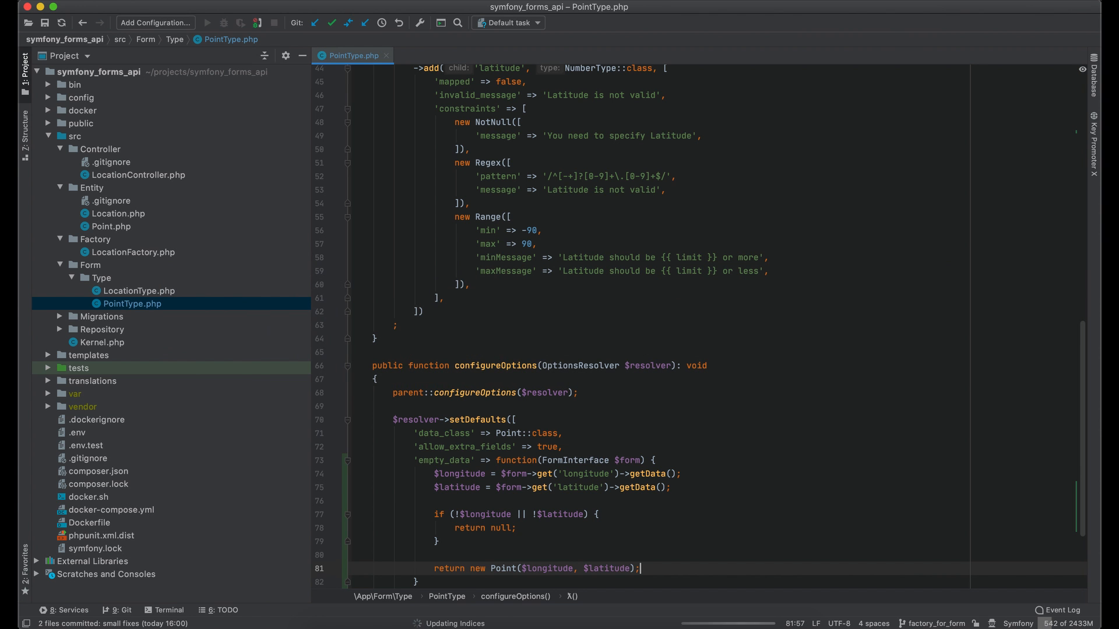
# In LocationType.php, get address, point, city and country, returning null if any is missing.
pyautogui.click(139, 290)
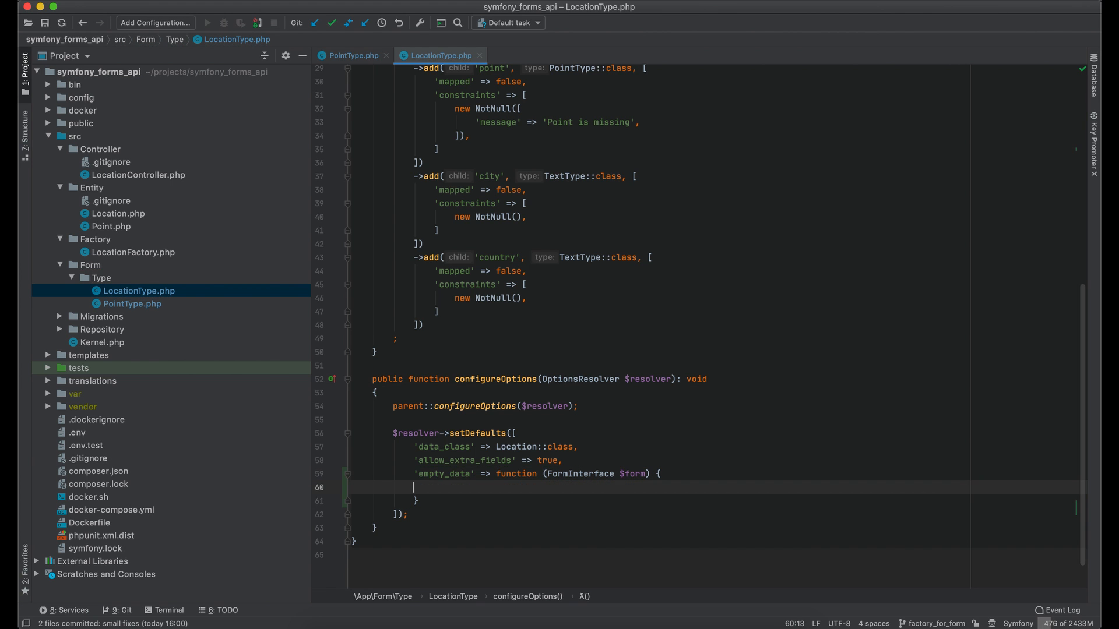
pyautogui.write("$address = $form->get('address')->getData();")
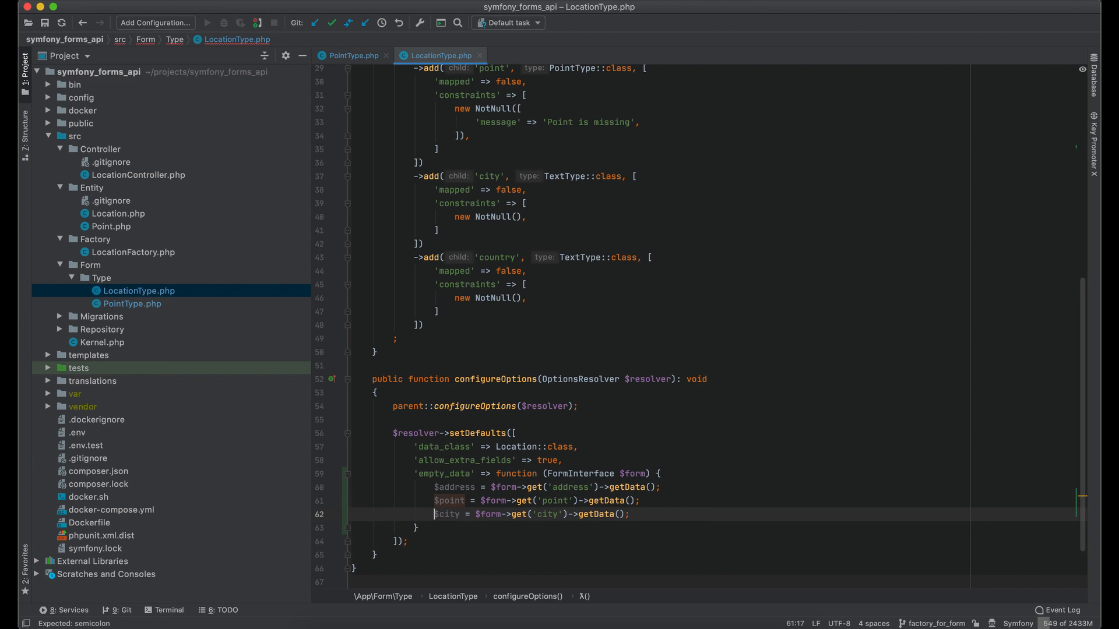
pyautogui.write("$country = $form->get('country')->getData();")
pyautogui.write('if (!$address || ) {')
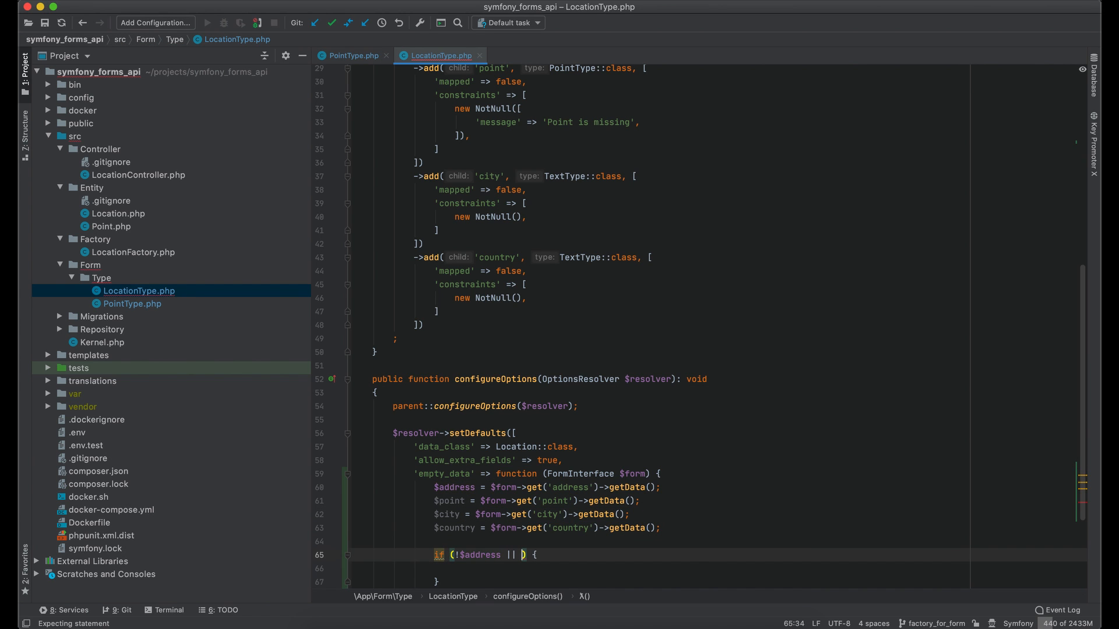
pyautogui.write('!$point |')
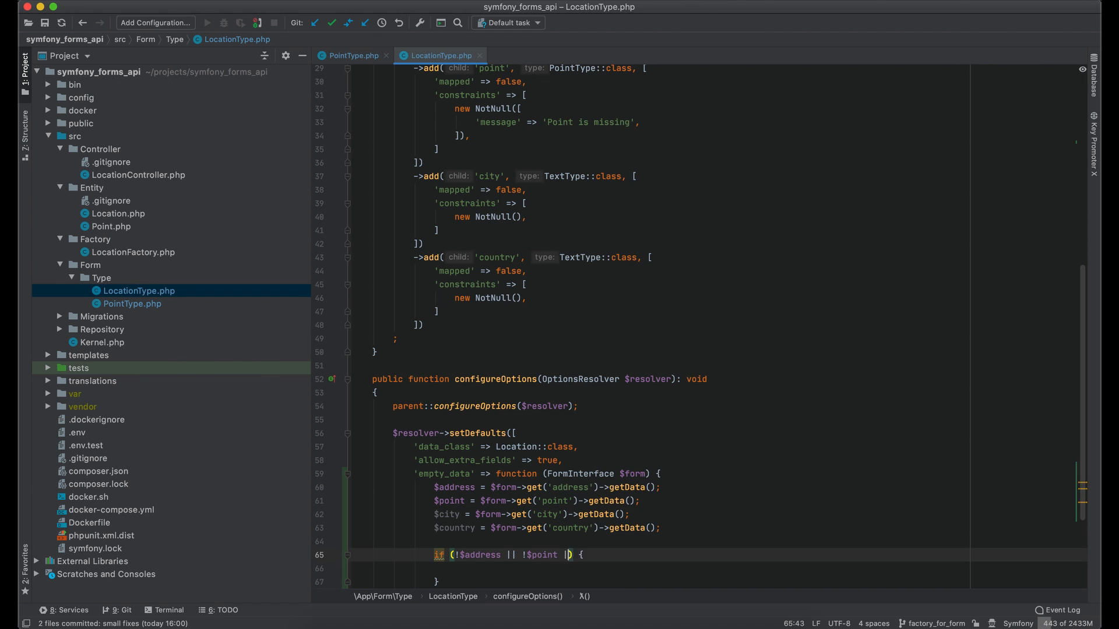
pyautogui.write('|| !$city || !country')
pyautogui.click(717, 568)
pyautogui.write('return null;')
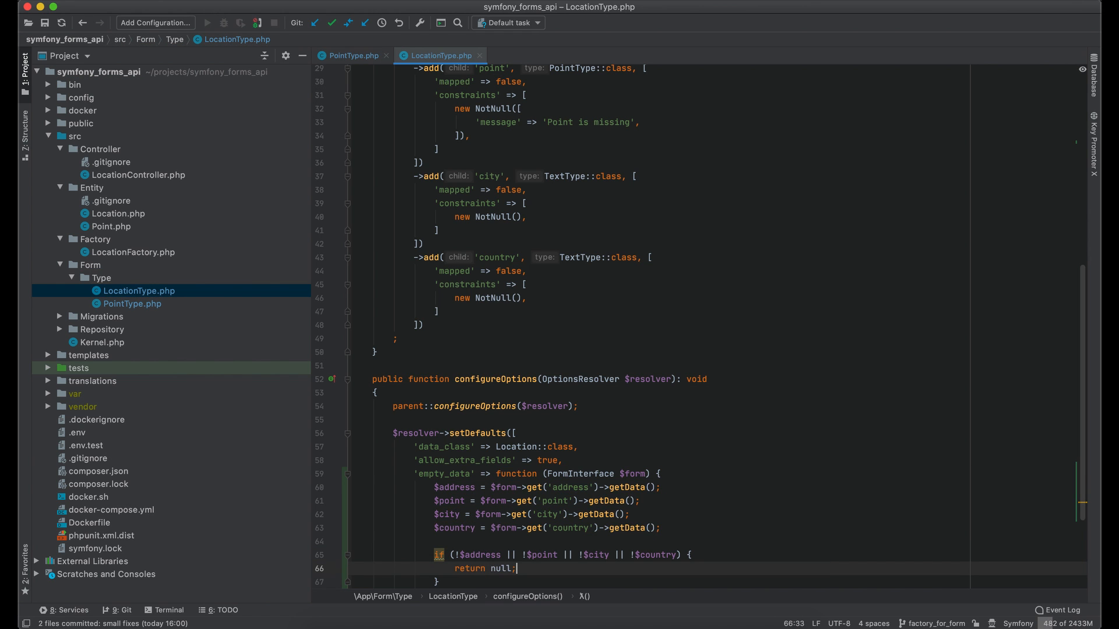
pyautogui.scroll(-3)
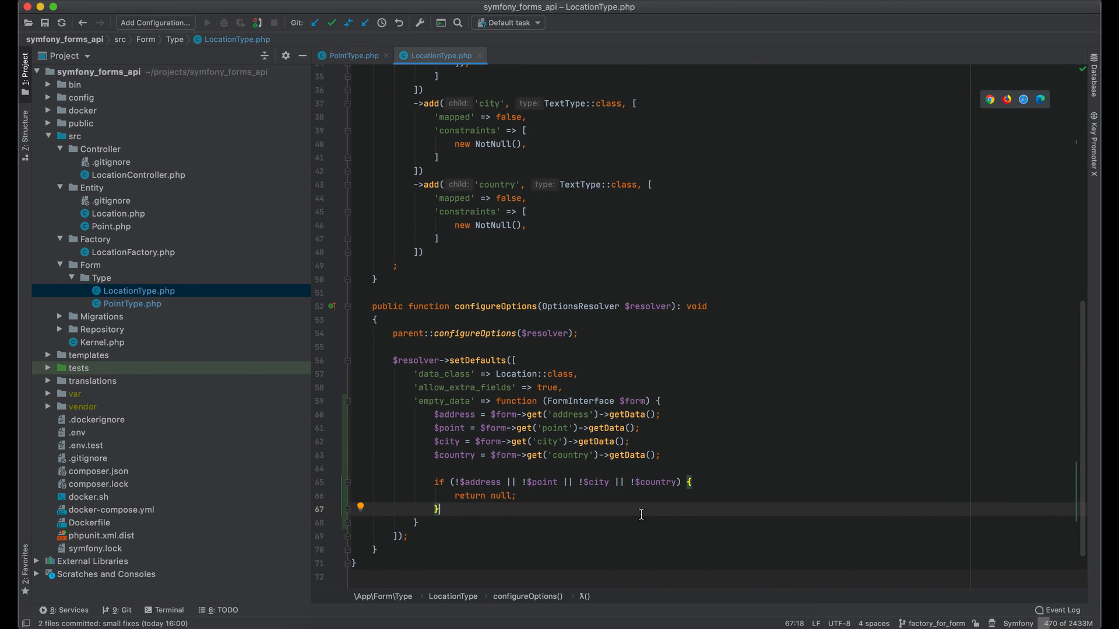
# Add a private LocationFactory $locationFactory property and return createNew($address, $point, $city, ...).
pyautogui.scroll(3)
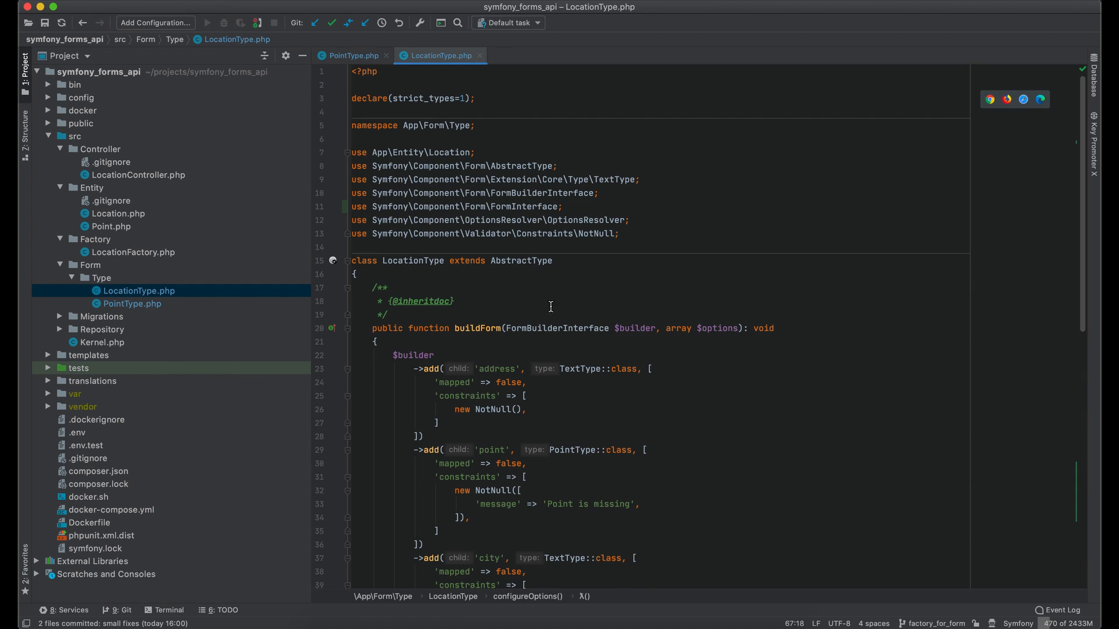
pyautogui.write('private LocationFactory')
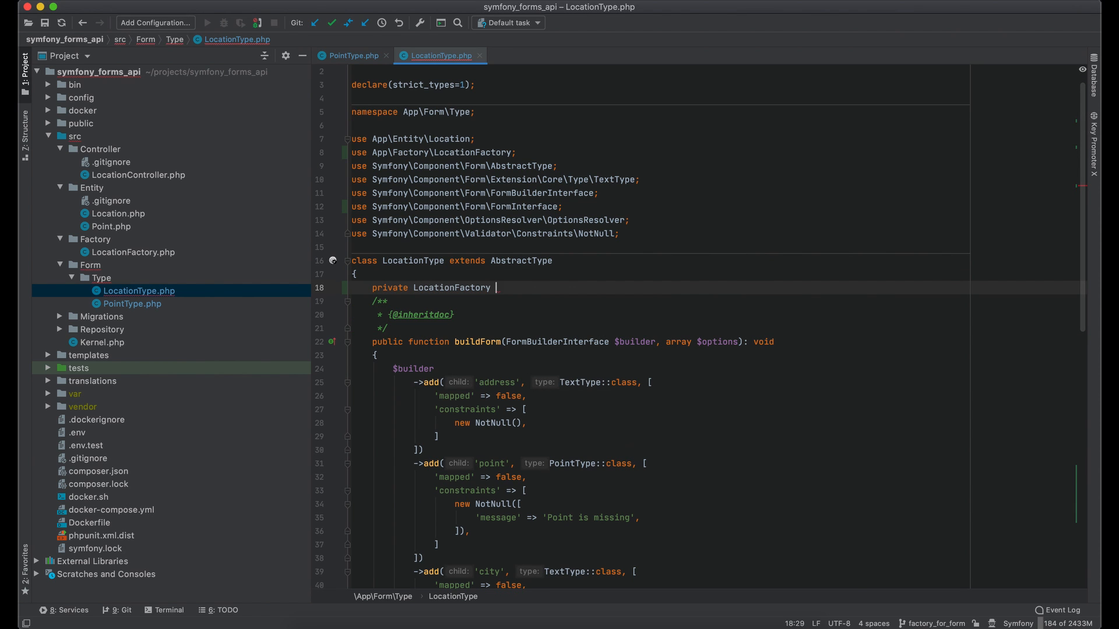
pyautogui.write('$locationFactory;')
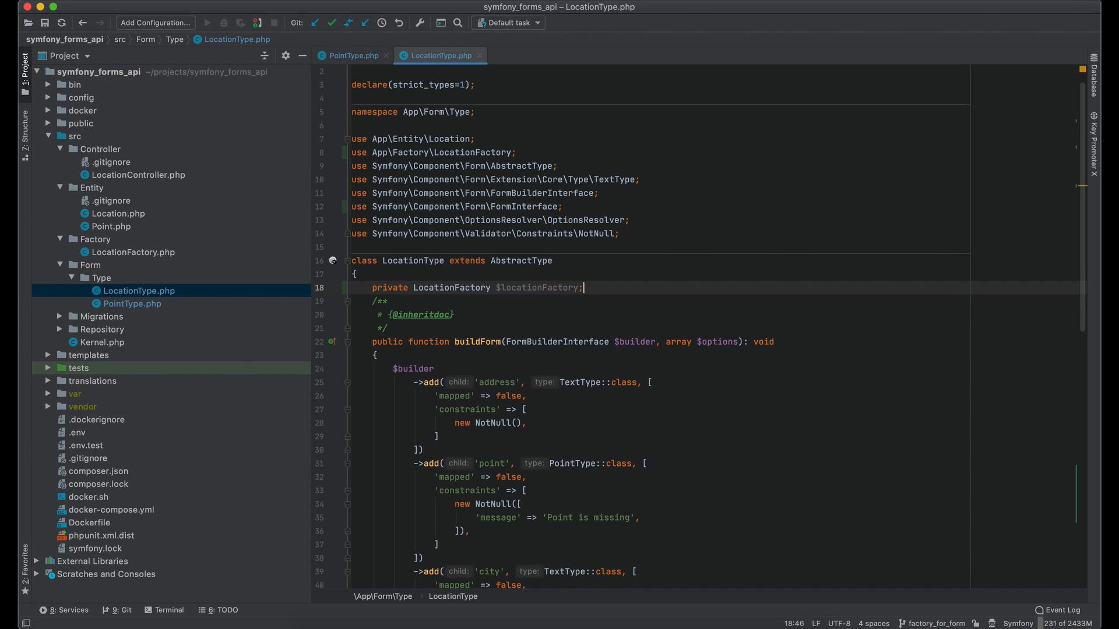
pyautogui.press('return')
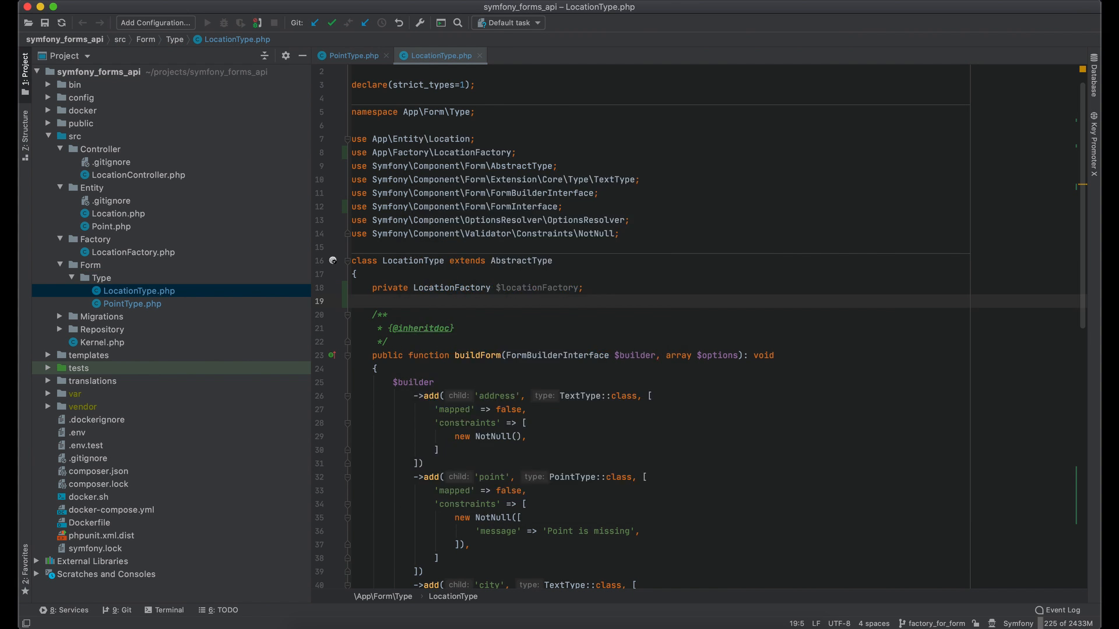
pyautogui.scroll(-3)
pyautogui.write('return $this->locationFactory->createNew($address')
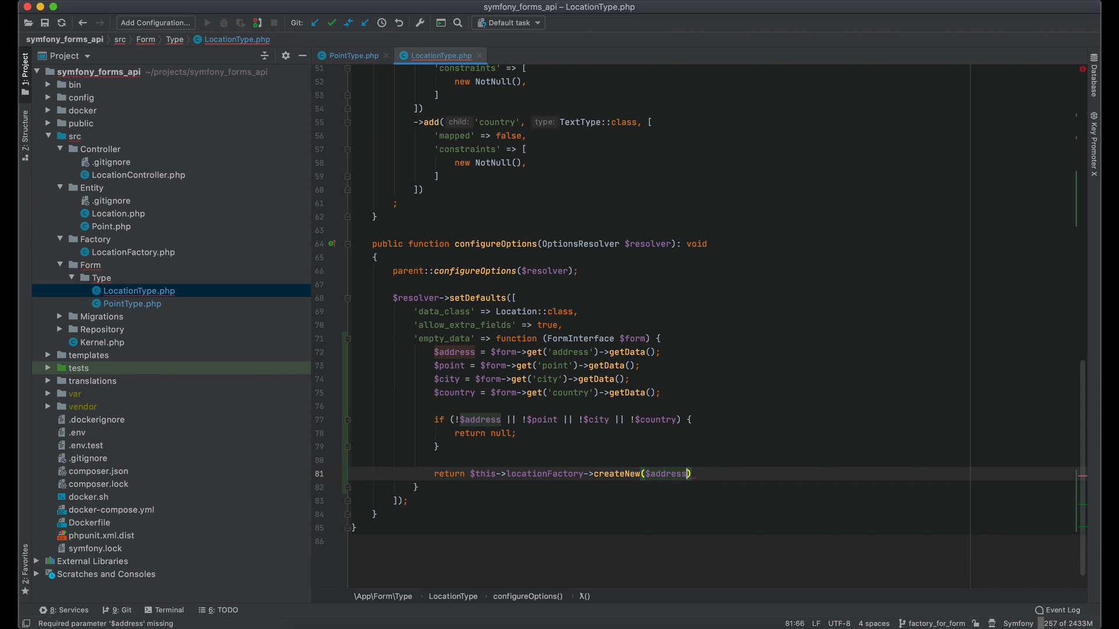
pyautogui.write(', $point')
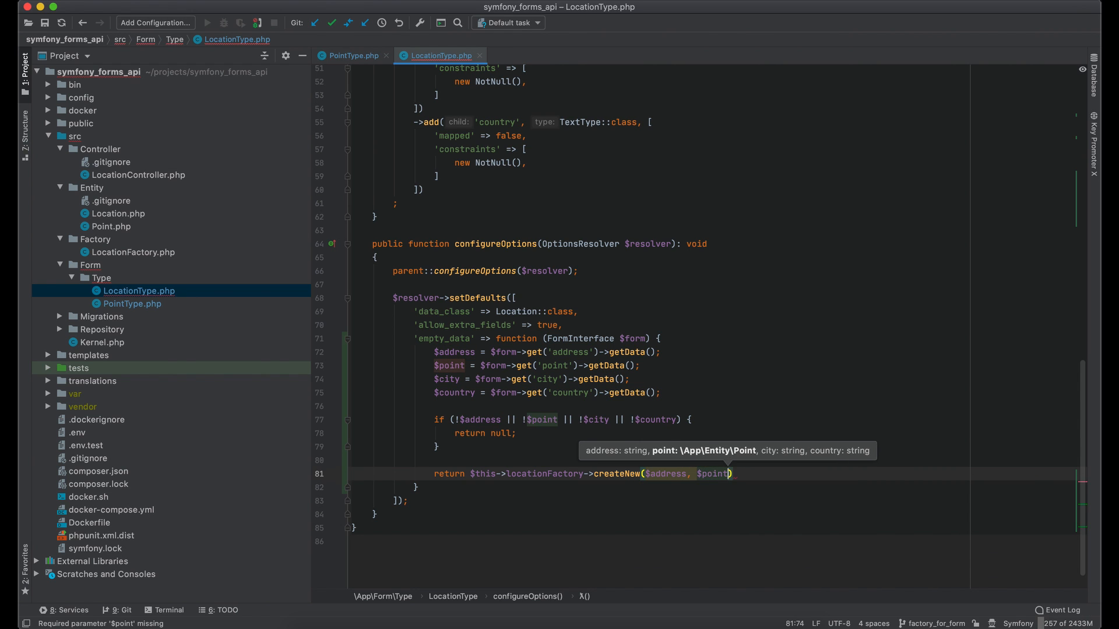
pyautogui.write(', $city,')
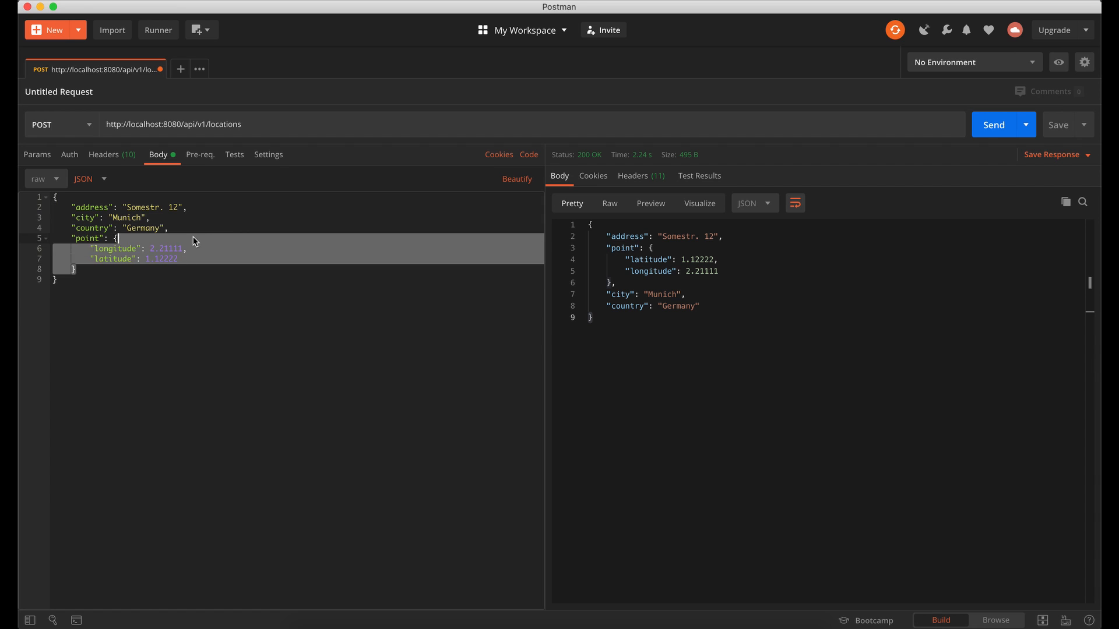
# Send the locations POST without point, getting a 400 Validation Failed response.
pyautogui.click(993, 124)
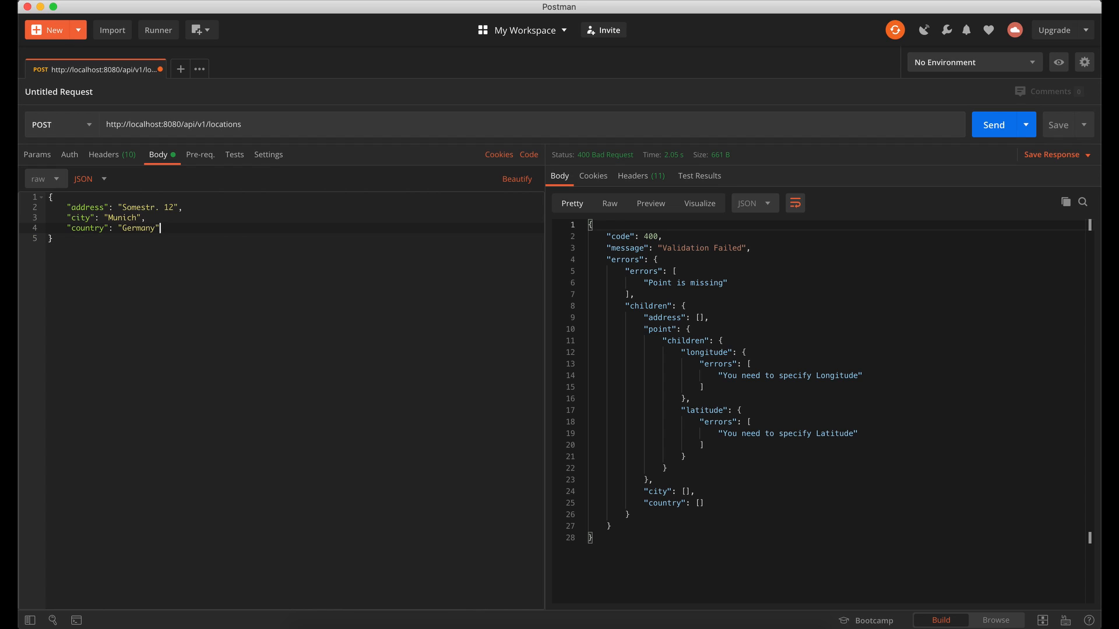
pyautogui.moveTo(756, 451)
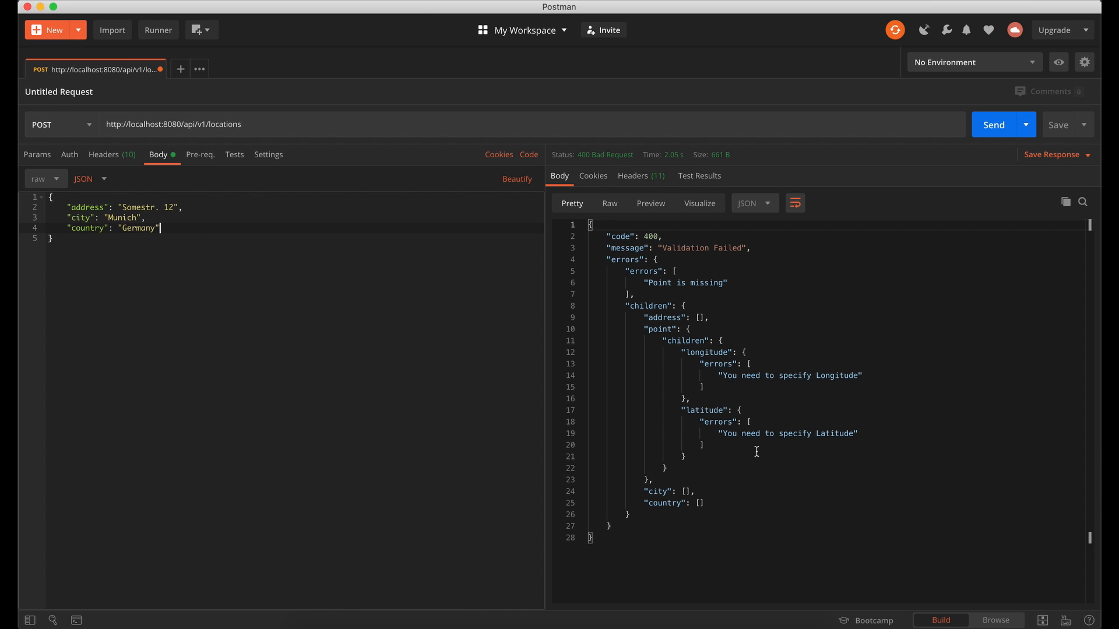